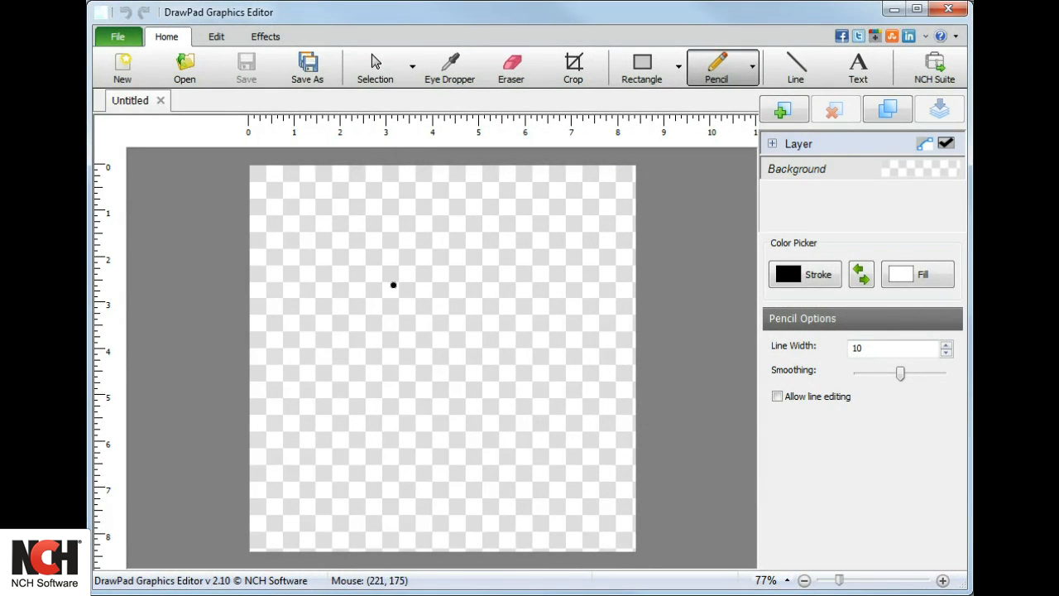
mouse_move(649, 209)
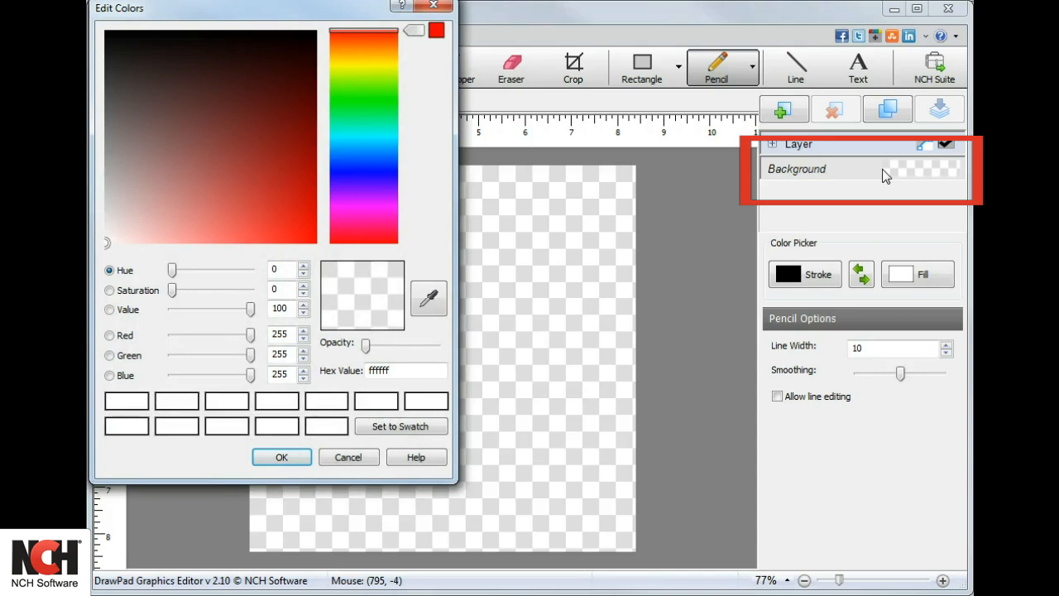
mouse_move(284, 228)
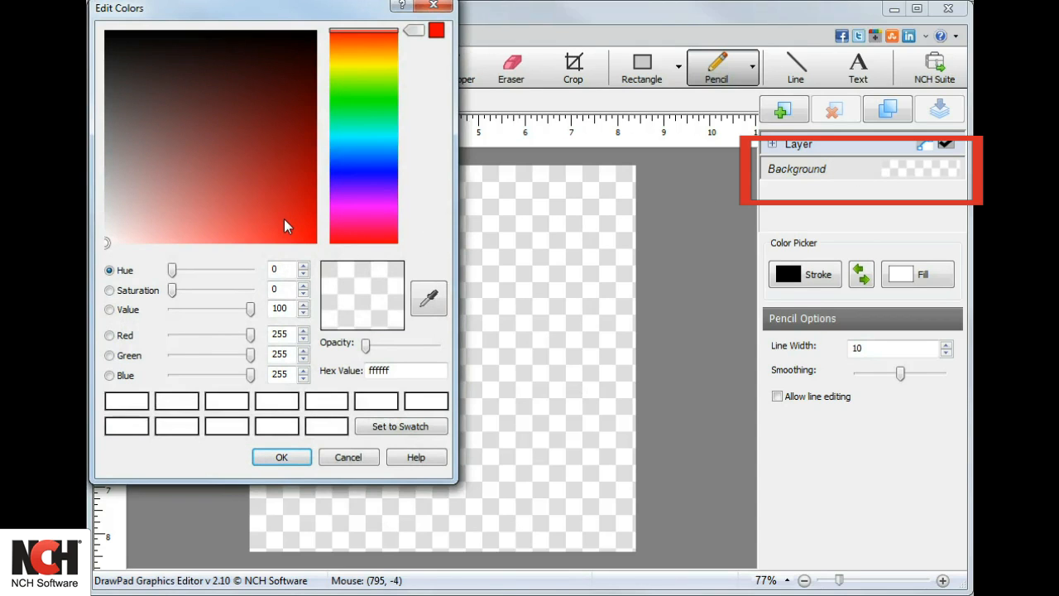
Set the stroke colour to medium blue 2b23c4 in the Edit Colors dialog
left_click(285, 218)
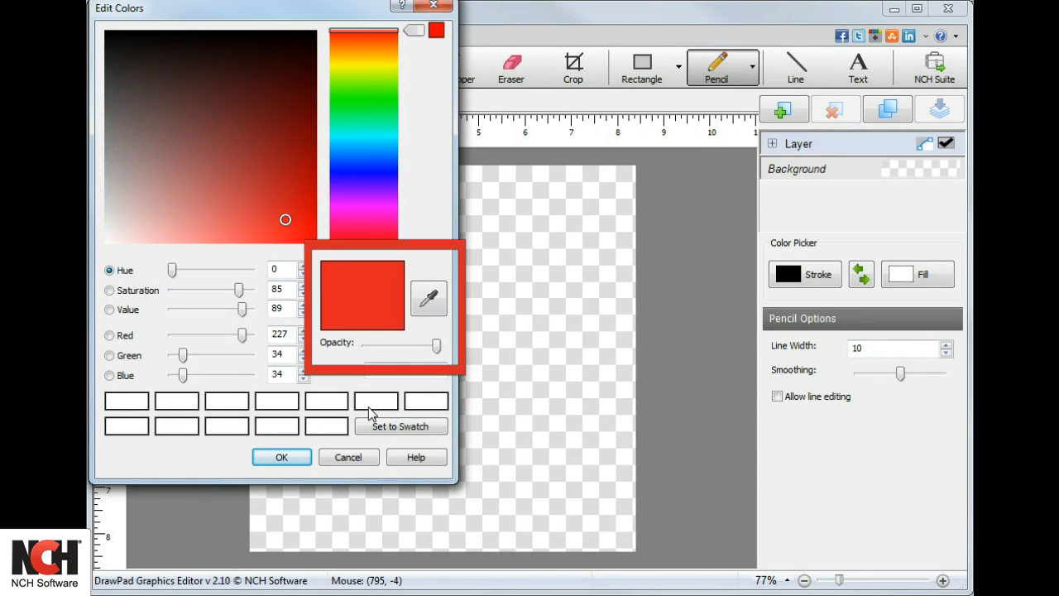
left_click(347, 457)
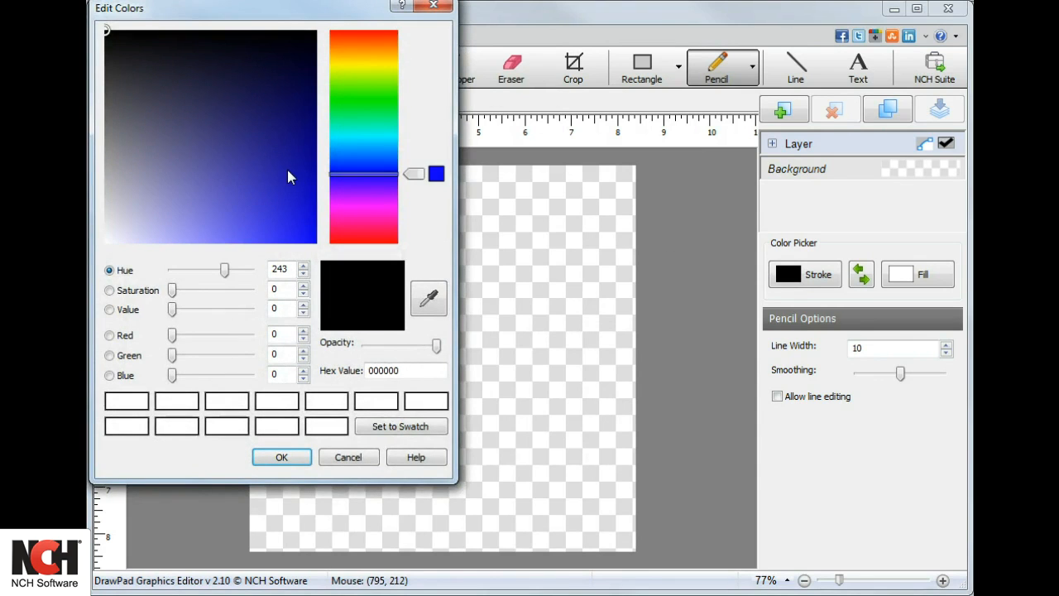
left_click(260, 176)
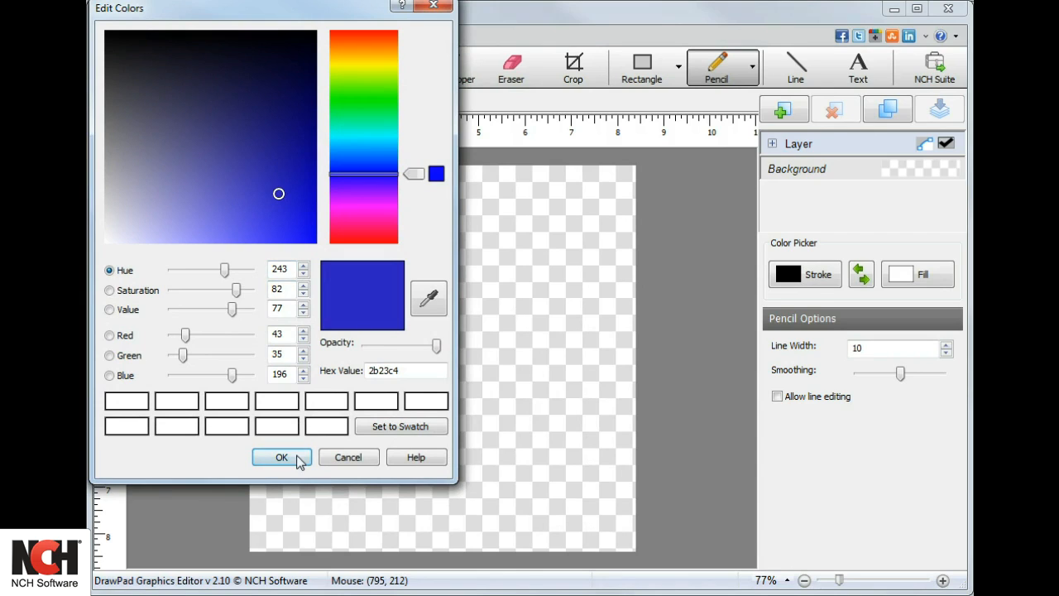
left_click(281, 457)
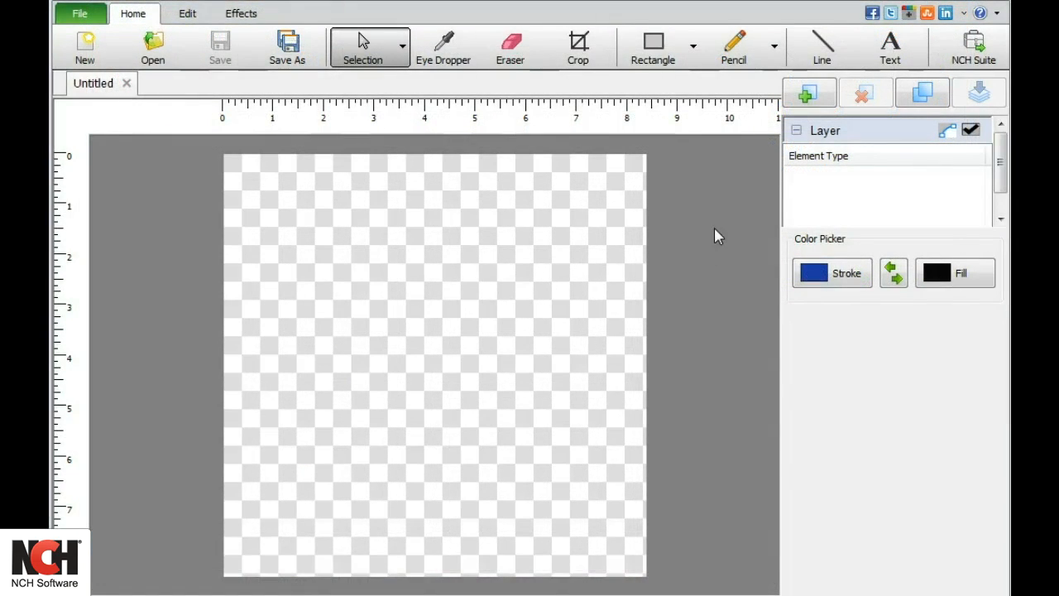
Draw a blue inverted-V roofline at line width 10, then switch the stroke colour to black
left_click(820, 46)
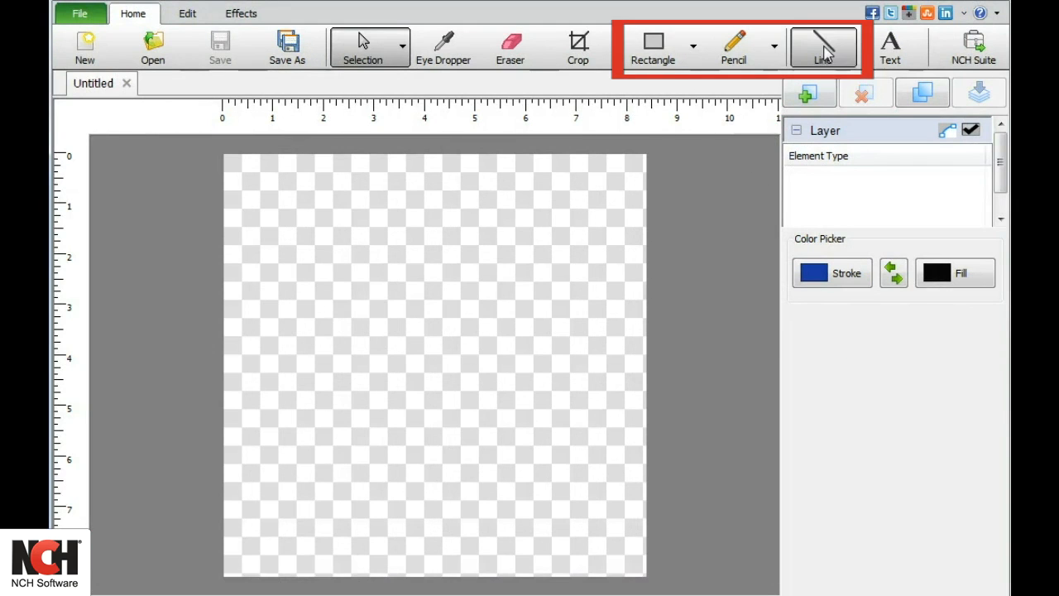
left_click(822, 47)
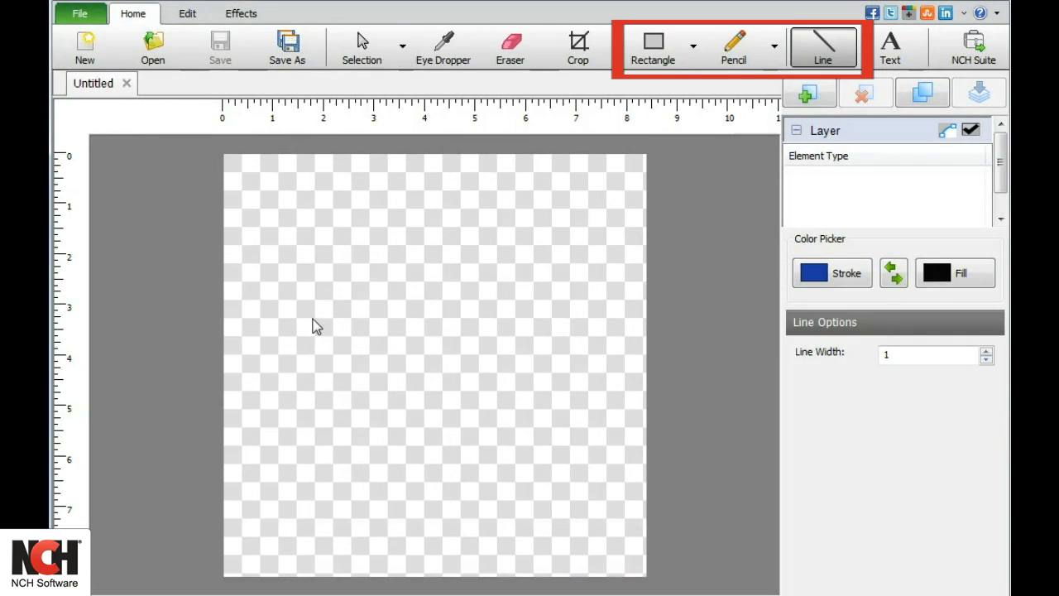
left_click_drag(314, 322, 439, 271)
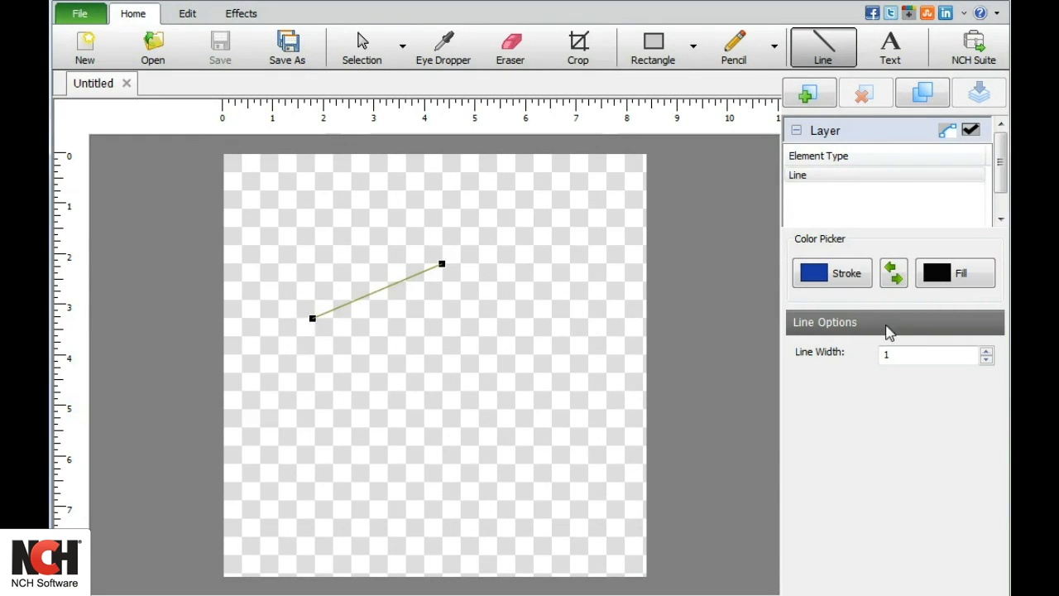
left_click(927, 354)
type("0")
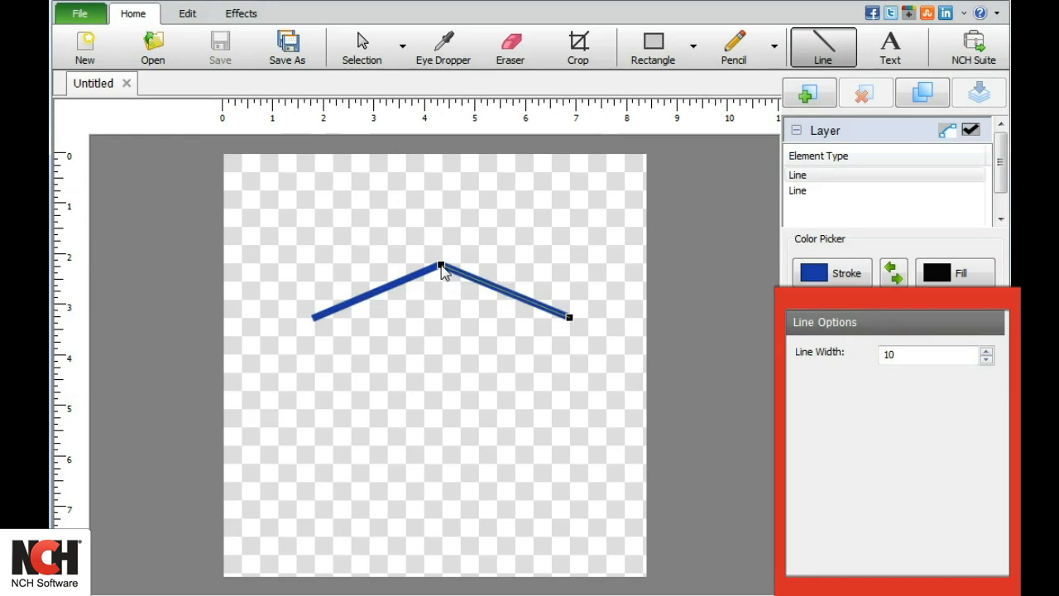
mouse_move(490, 321)
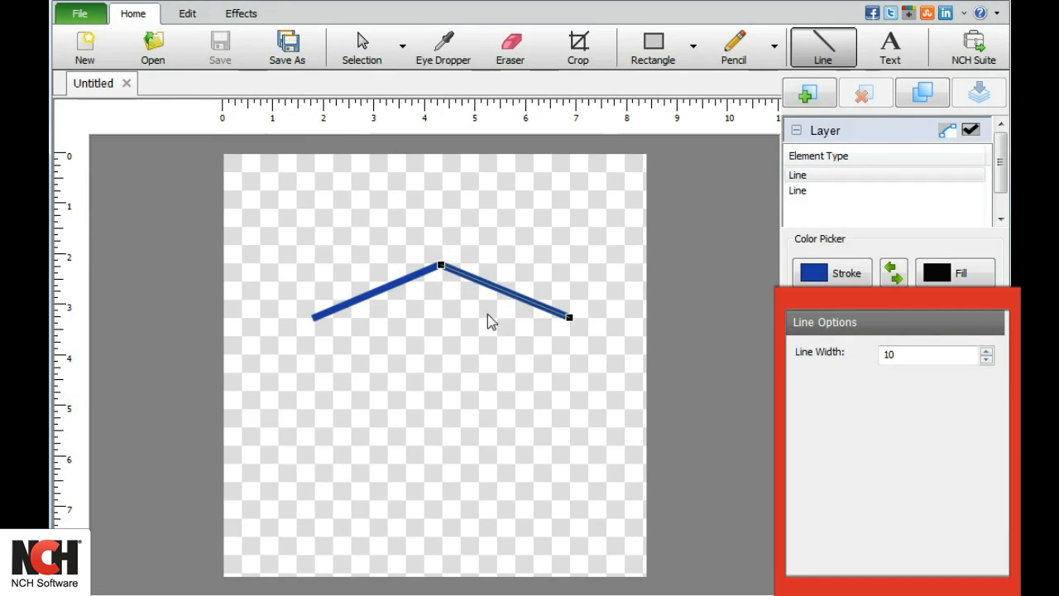
left_click(662, 295)
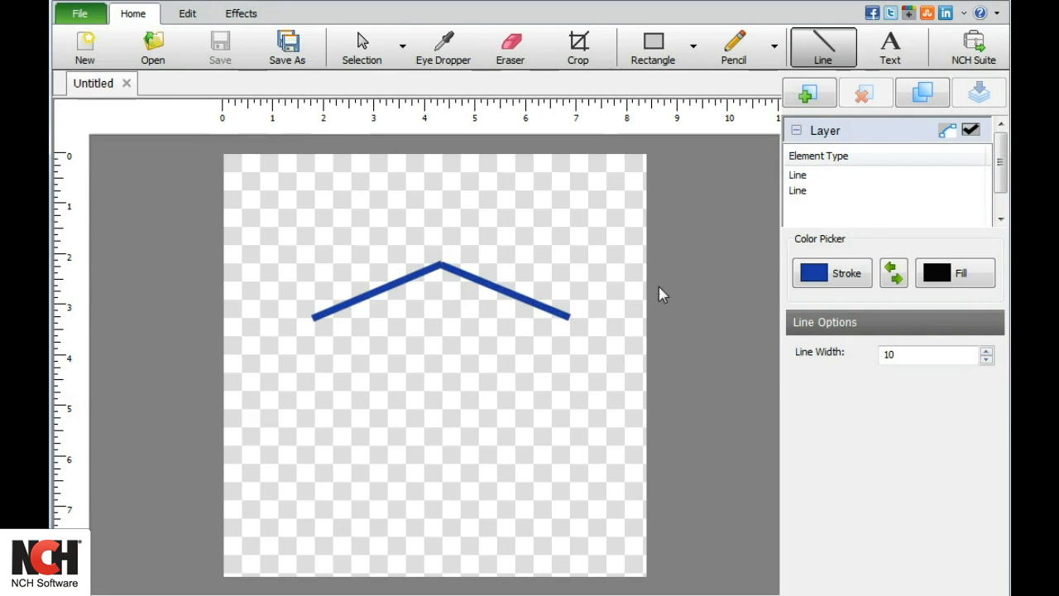
left_click(812, 273)
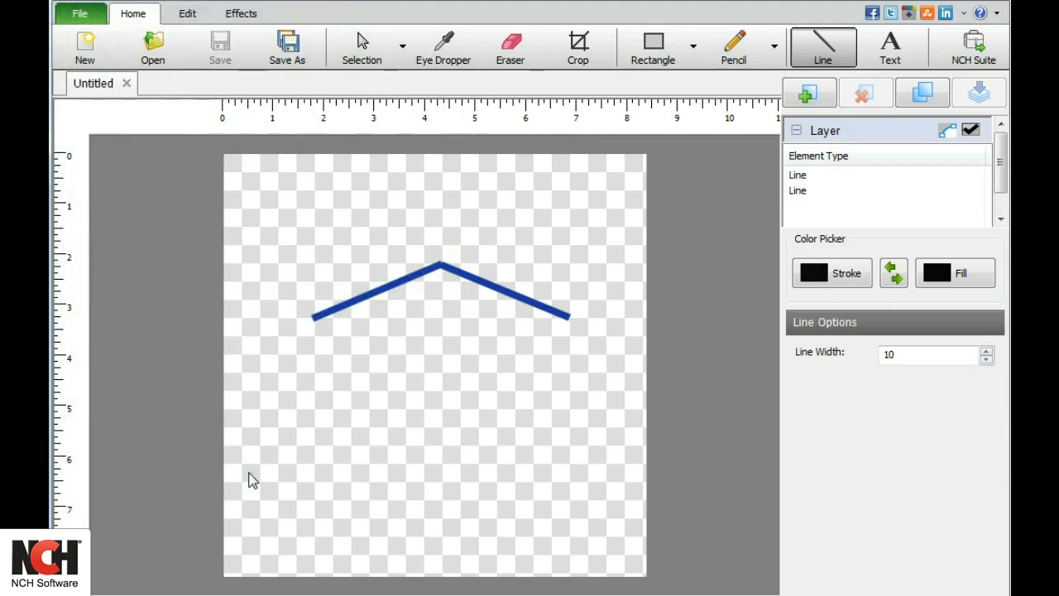
Draw a tall black left wall and a short right wall beneath the roofline
left_click_drag(351, 317, 351, 405)
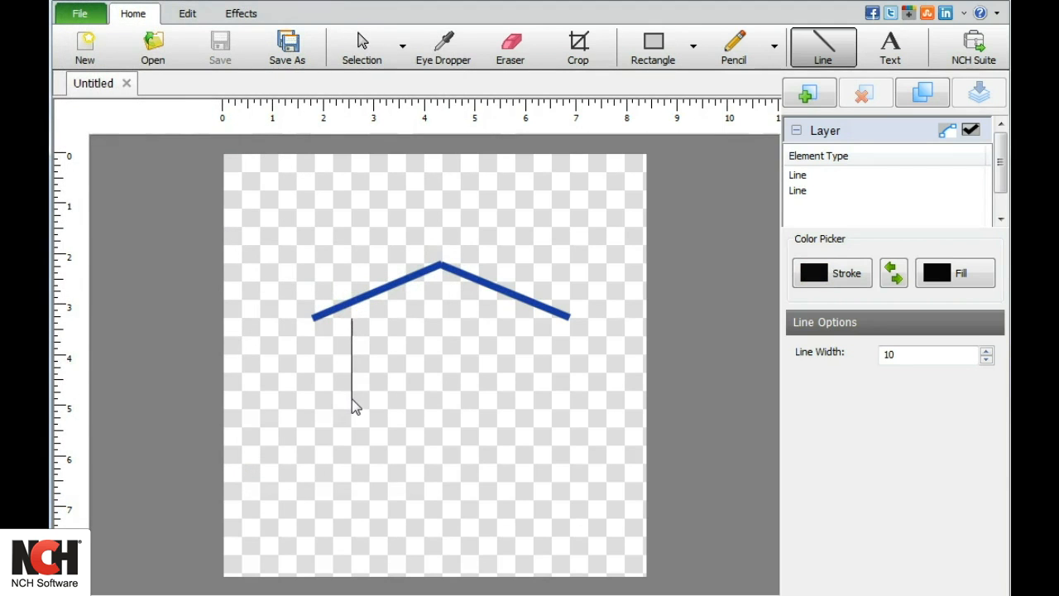
left_click(187, 13)
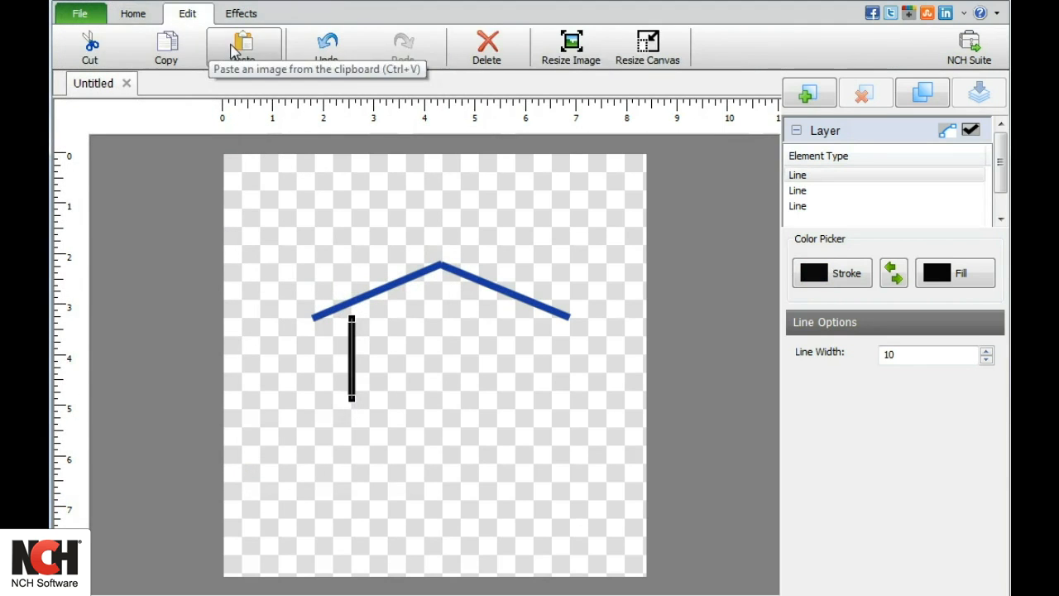
left_click_drag(351, 358, 527, 357)
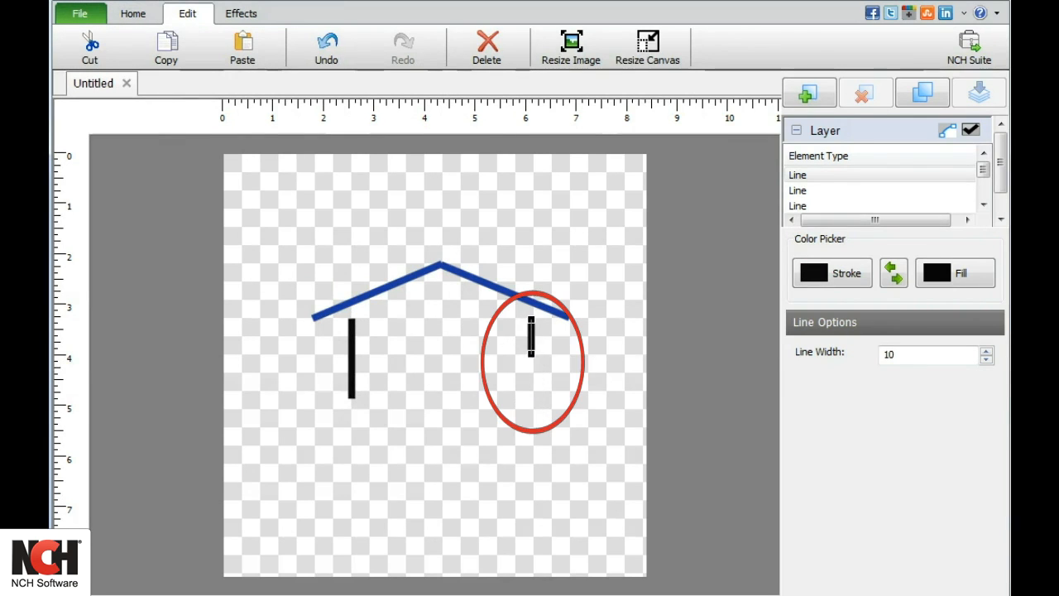
left_click(132, 13)
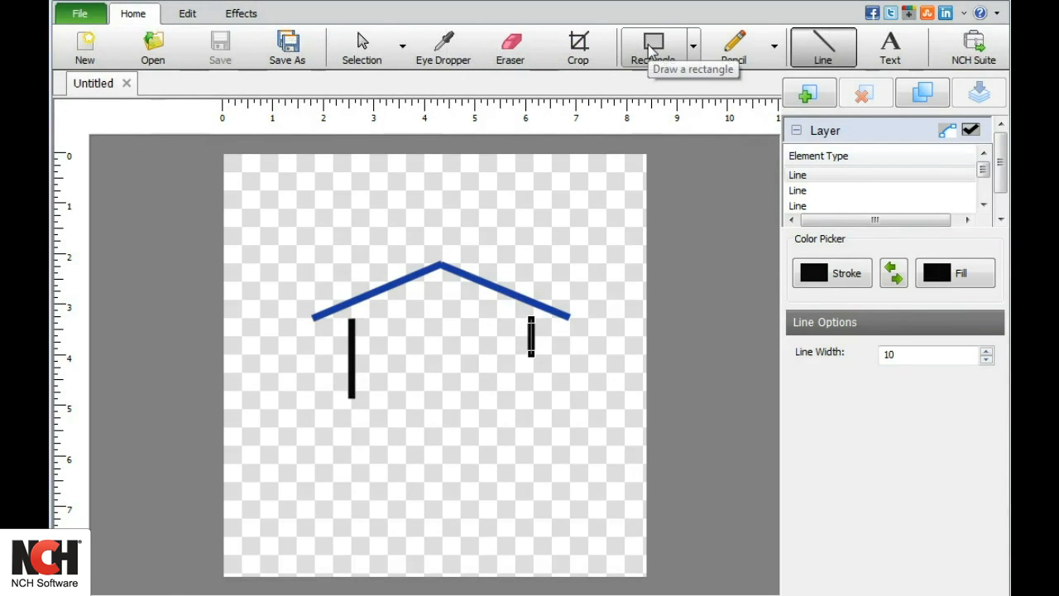
Draw two small black rectangular windows under the roof
left_click(654, 46)
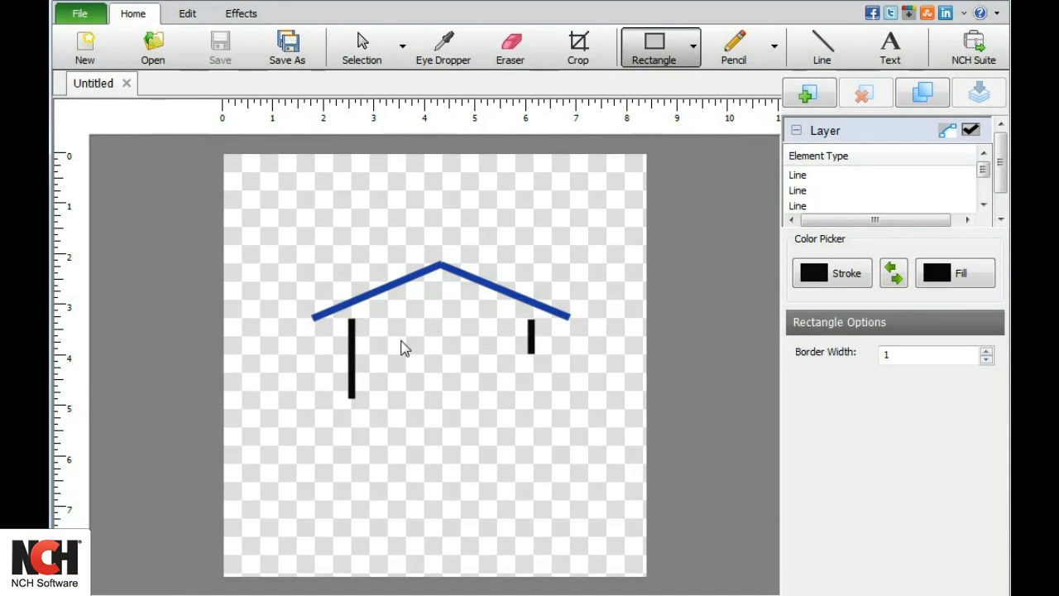
left_click_drag(400, 342, 437, 378)
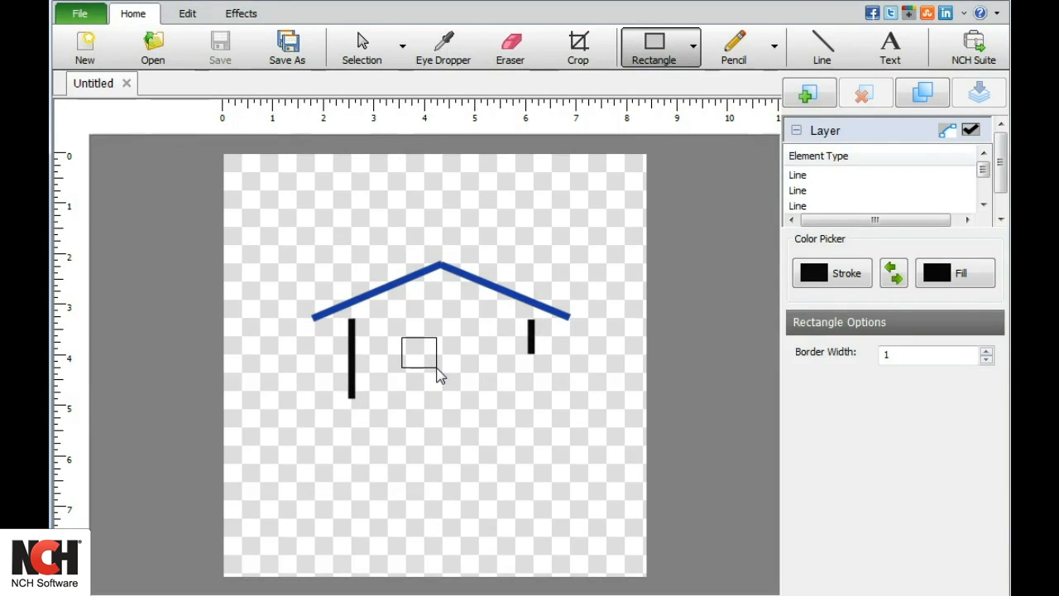
left_click(417, 354)
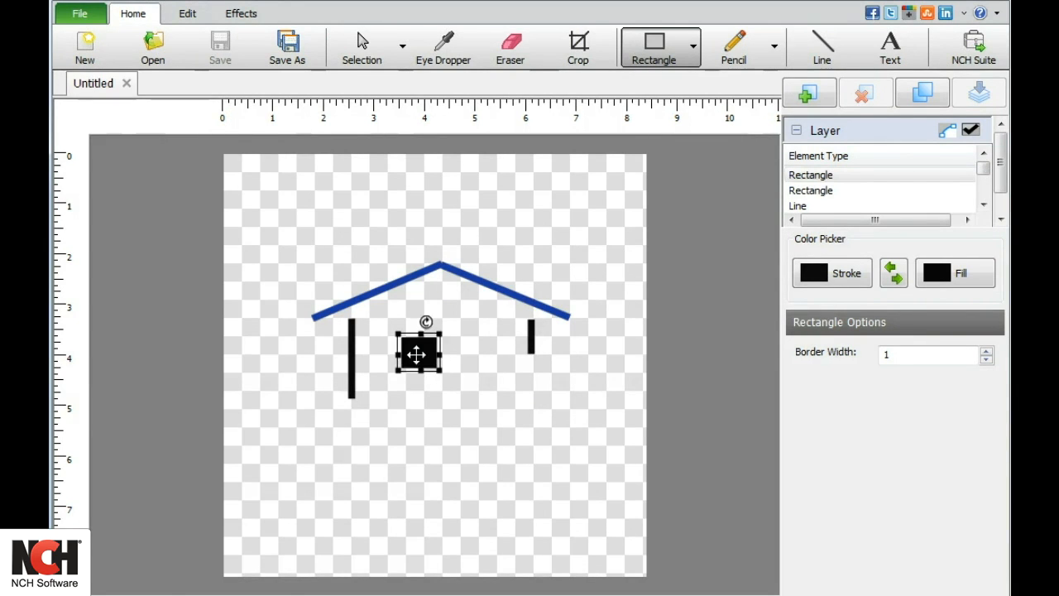
left_click_drag(417, 351, 467, 356)
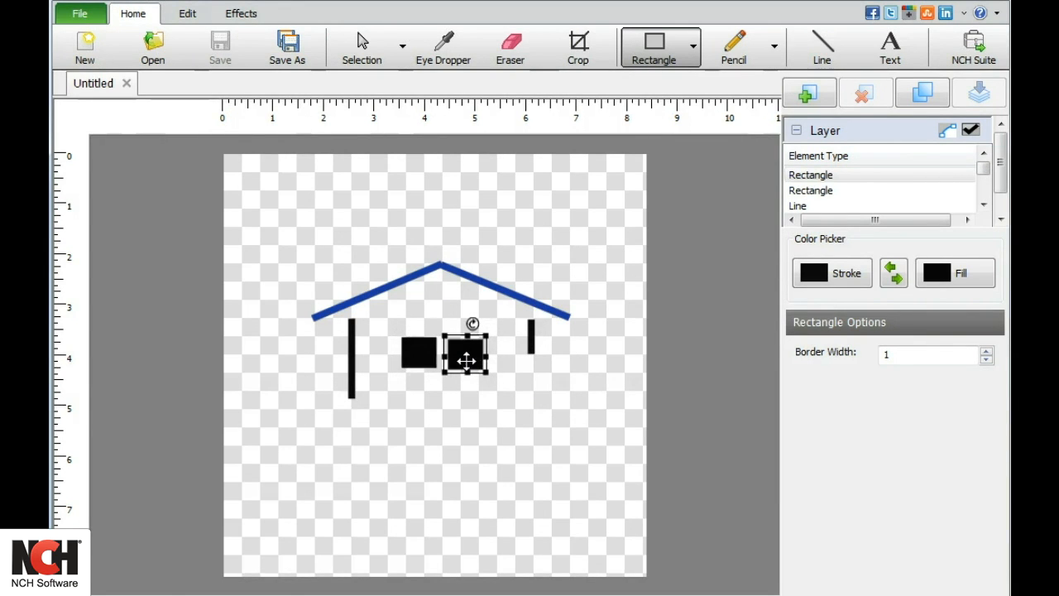
mouse_move(400, 323)
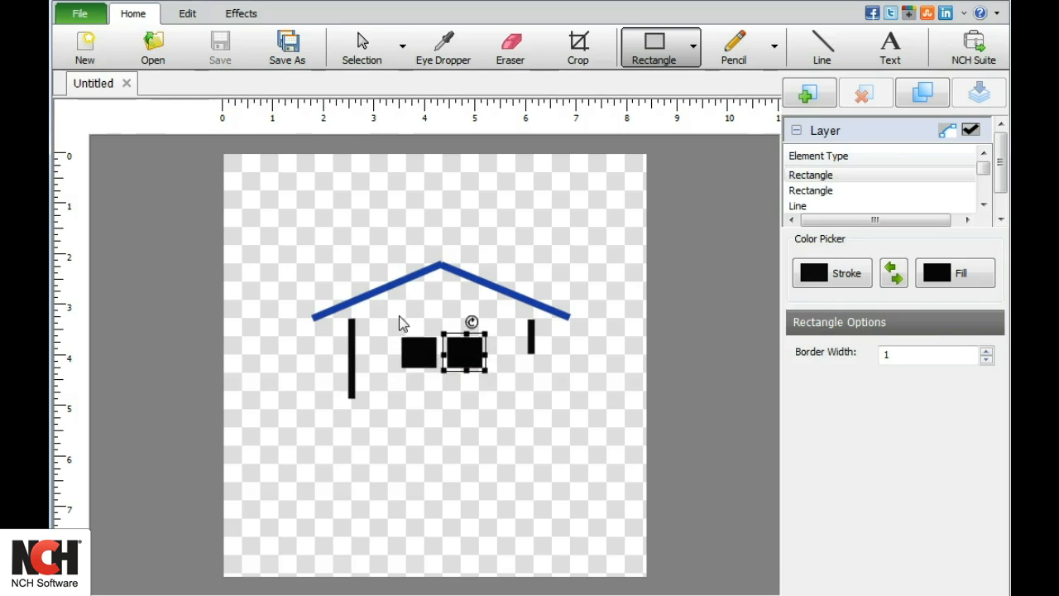
Cap the windows with black ellipses to give them arched tops
left_click(361, 47)
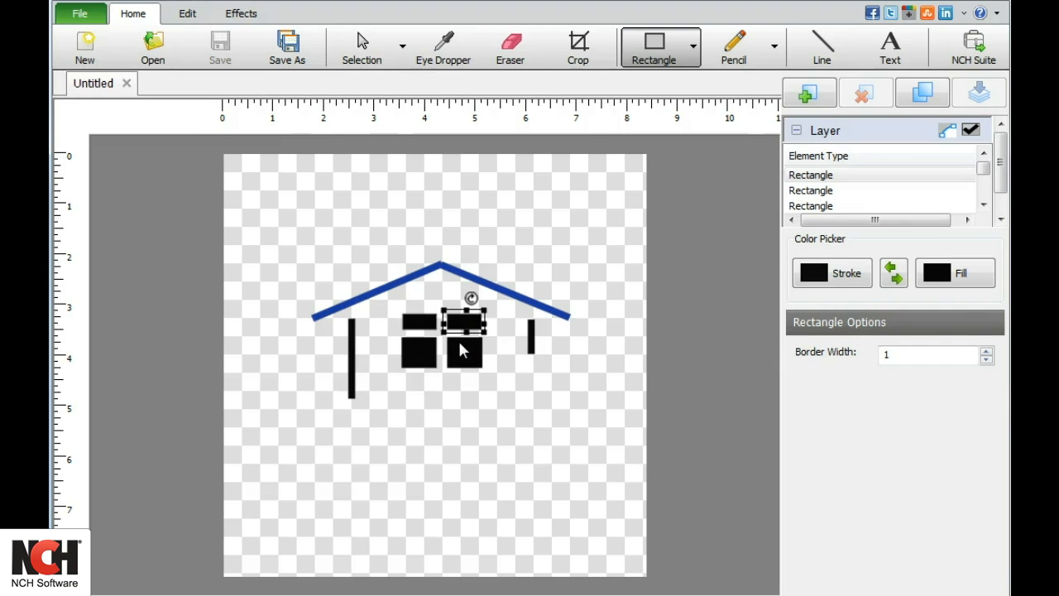
left_click(694, 47)
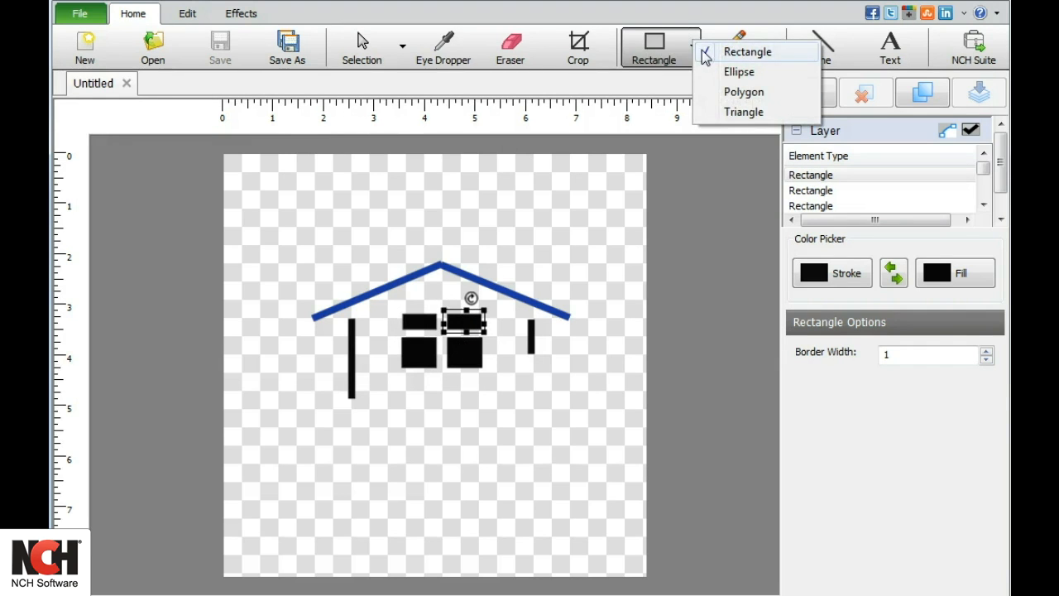
left_click(738, 71)
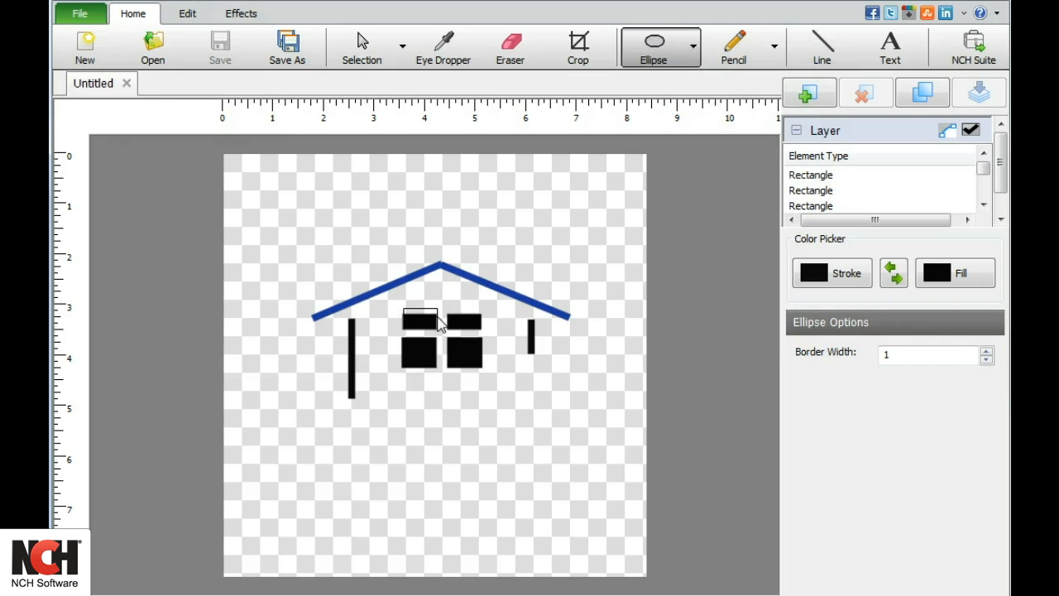
left_click(417, 317)
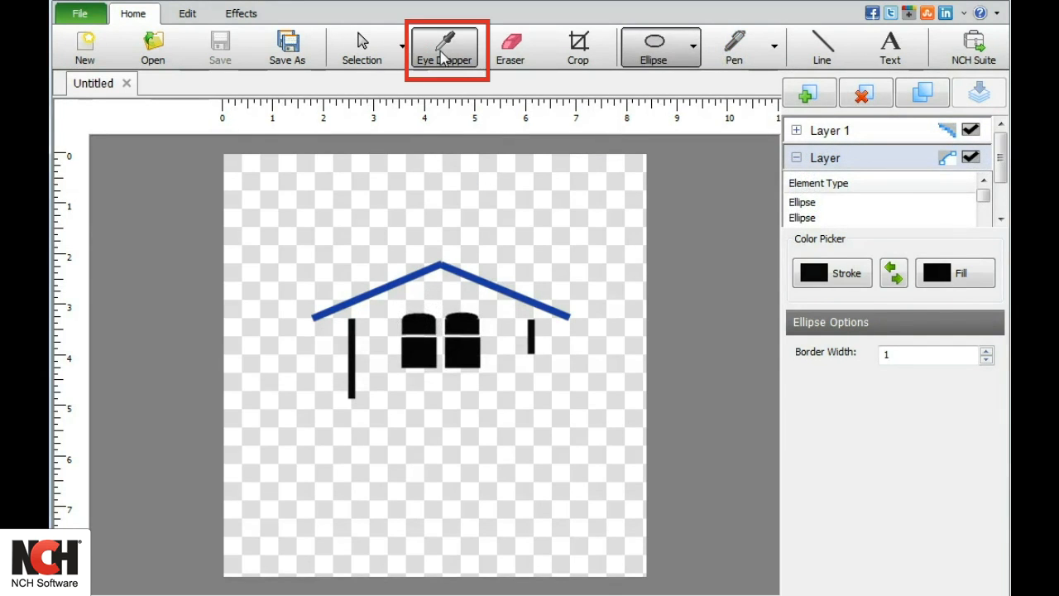
Eyedrop the roof blue, set no fill, and draw a swooping calligraphy line below the house
left_click(444, 46)
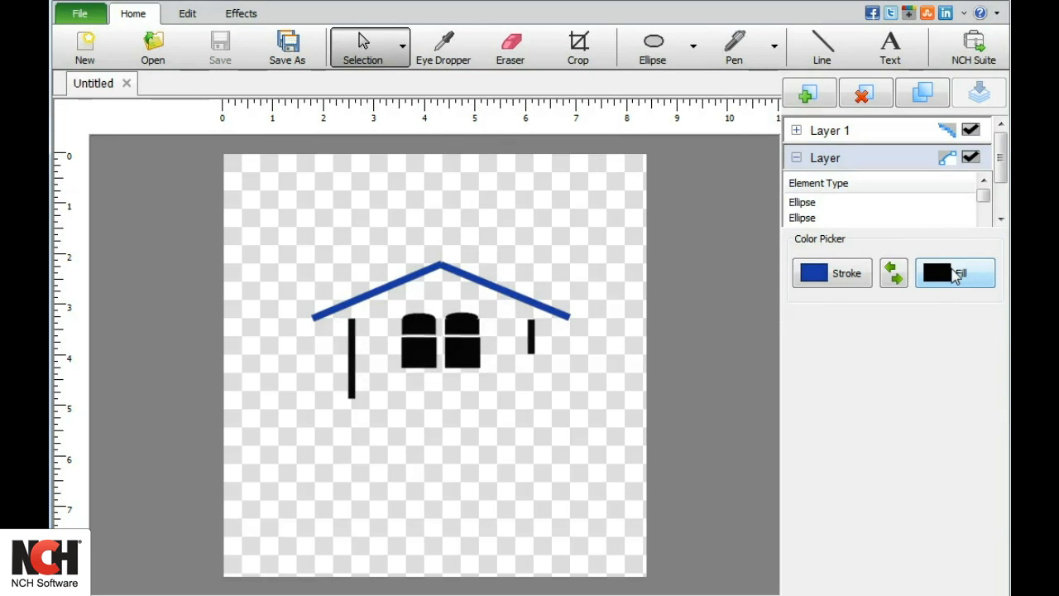
left_click(937, 273)
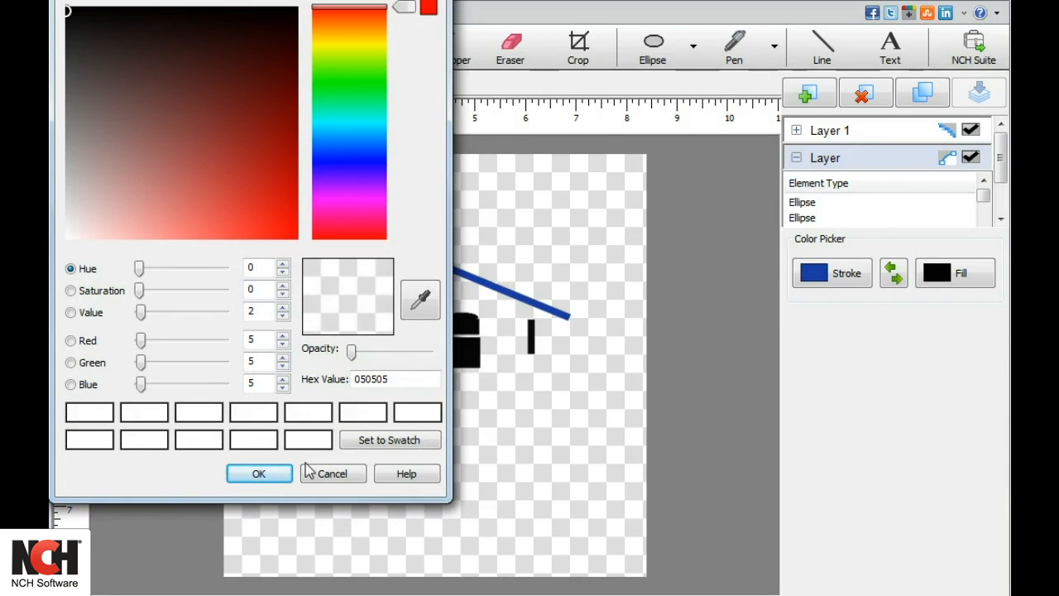
left_click(259, 473)
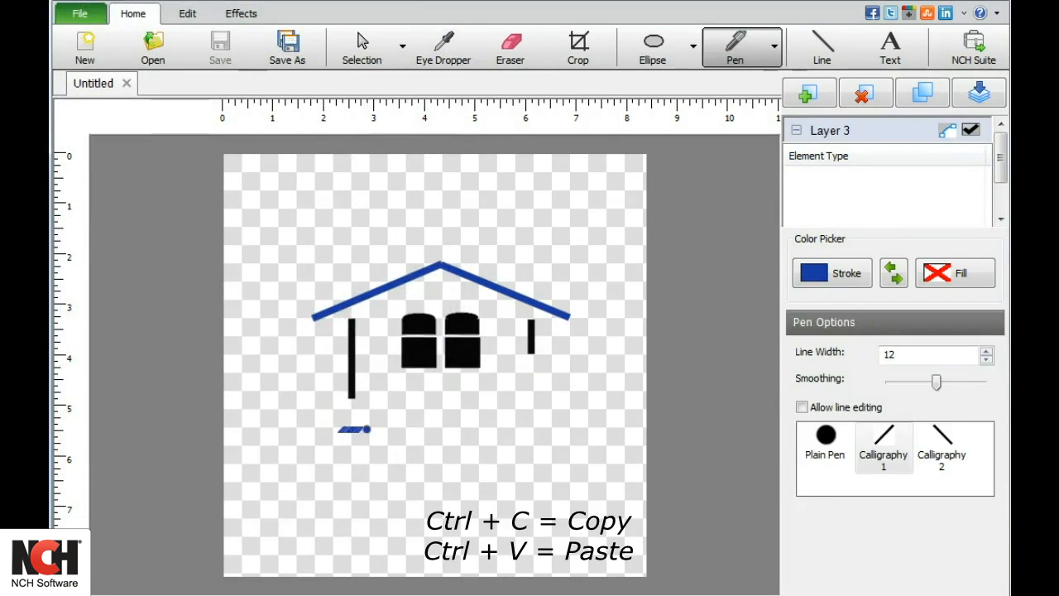
left_click_drag(339, 430, 549, 404)
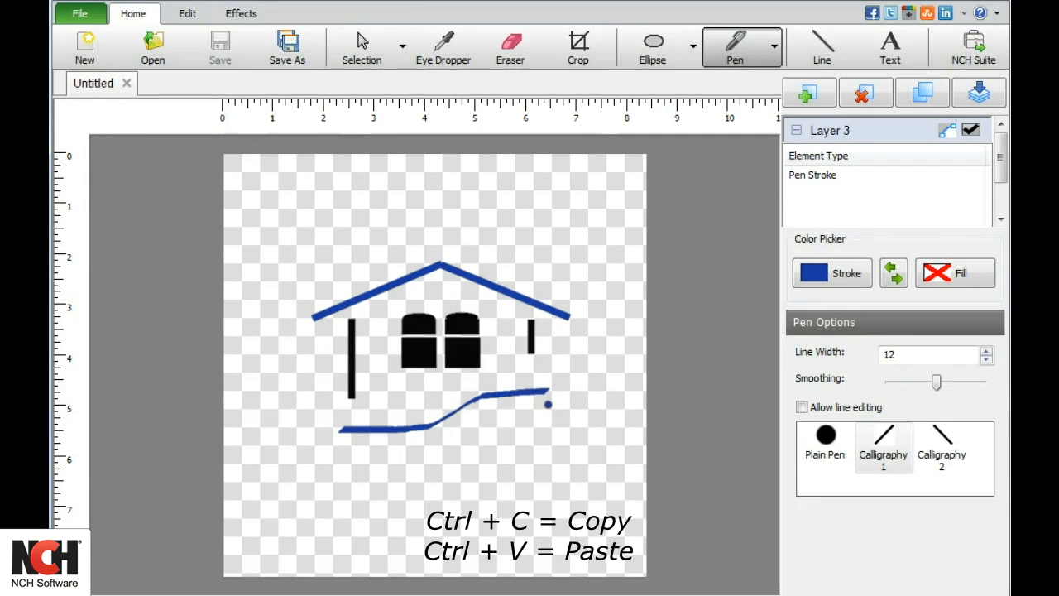
Paste a copy of the swoosh beneath it and colour its stroke black
left_click(360, 46)
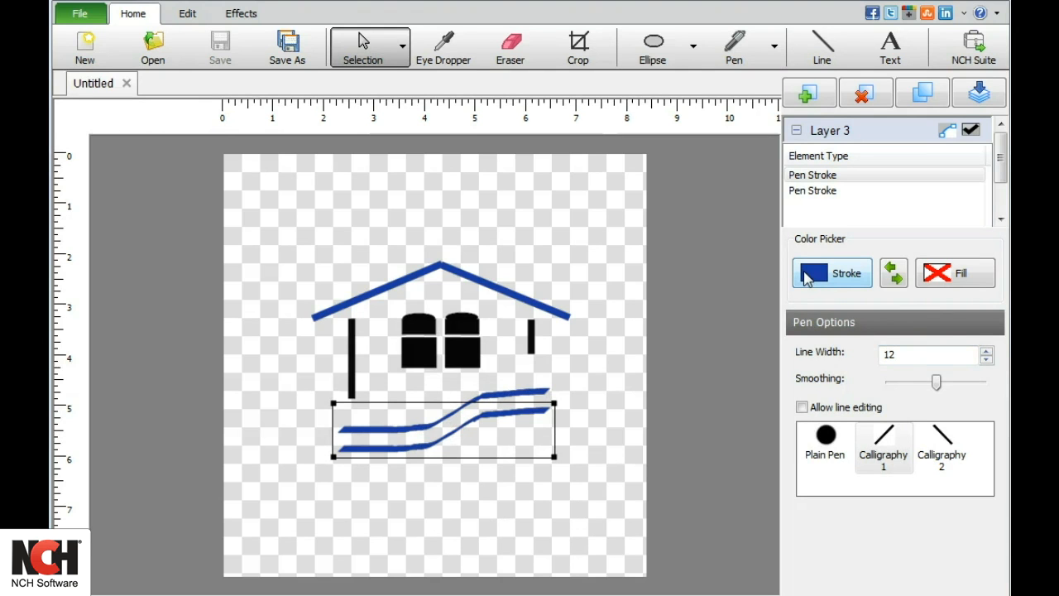
left_click(815, 273)
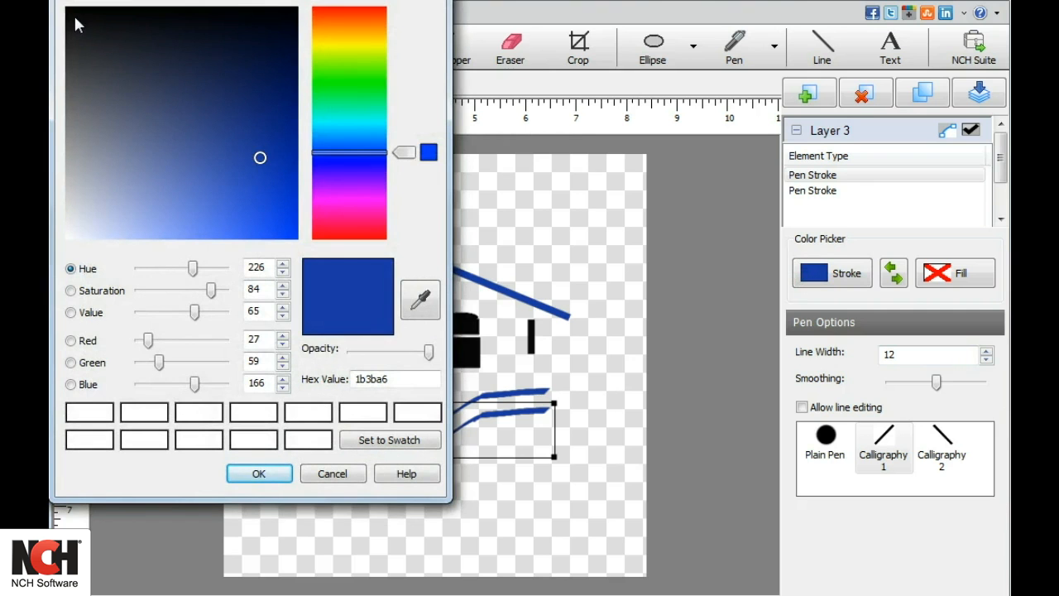
left_click(74, 15)
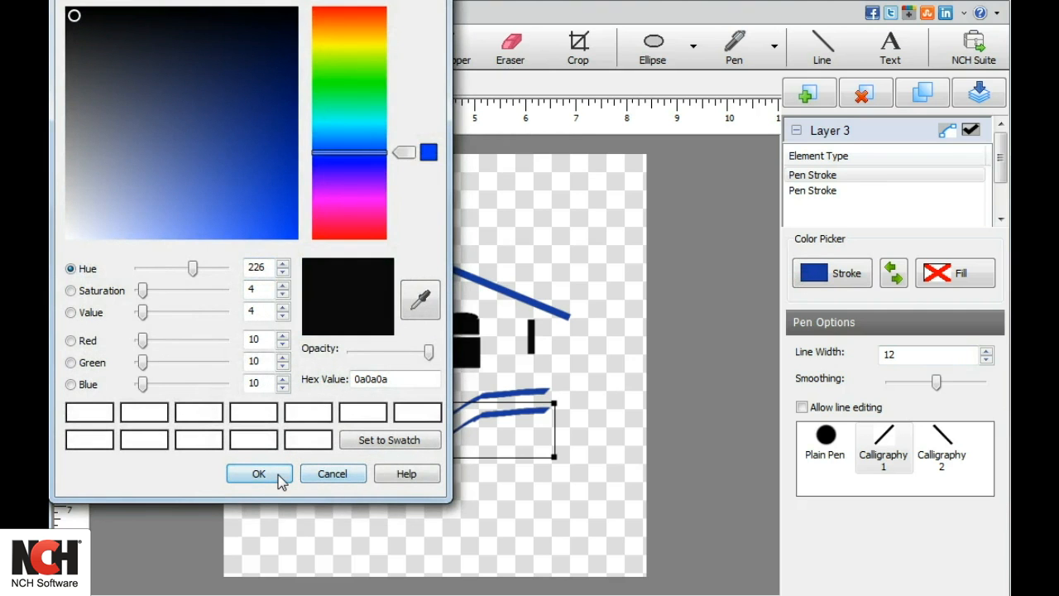
left_click(258, 473)
type("C")
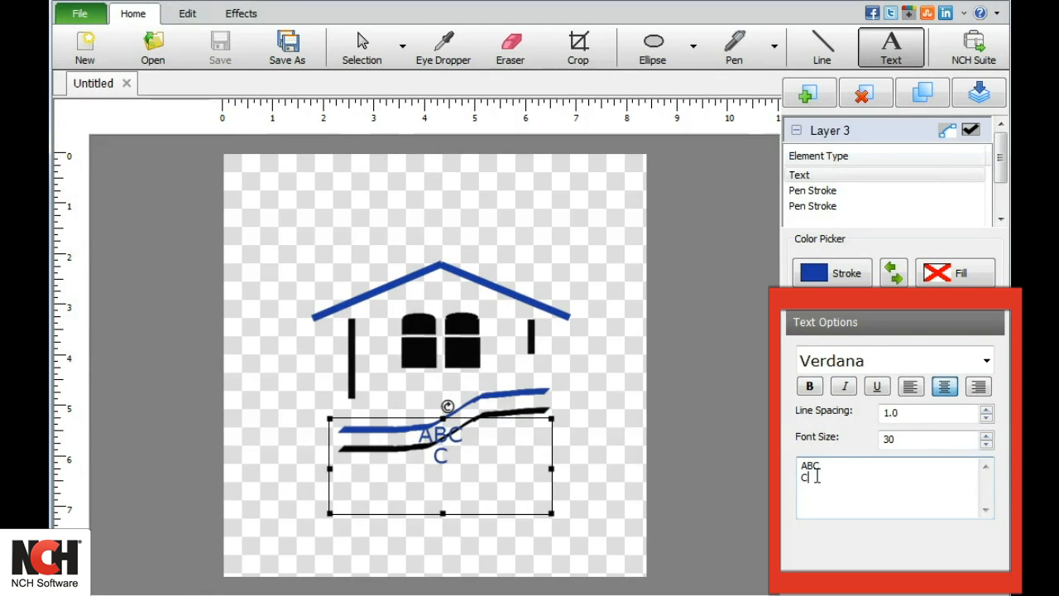
Add blue 'ABC Construction' text in Verdana beneath the swooping lines
type("onstruction")
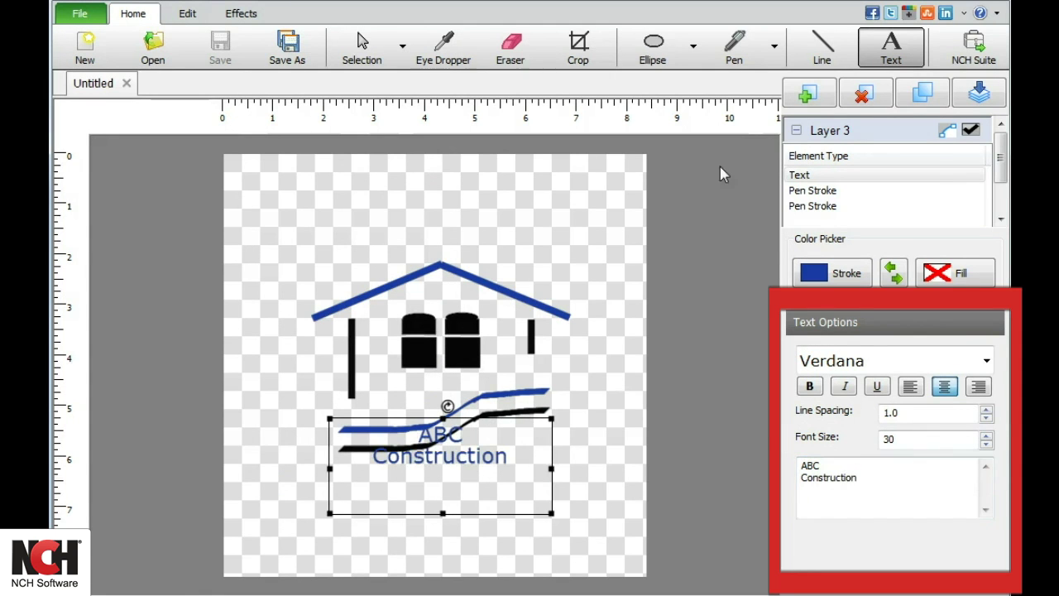
left_click(894, 361)
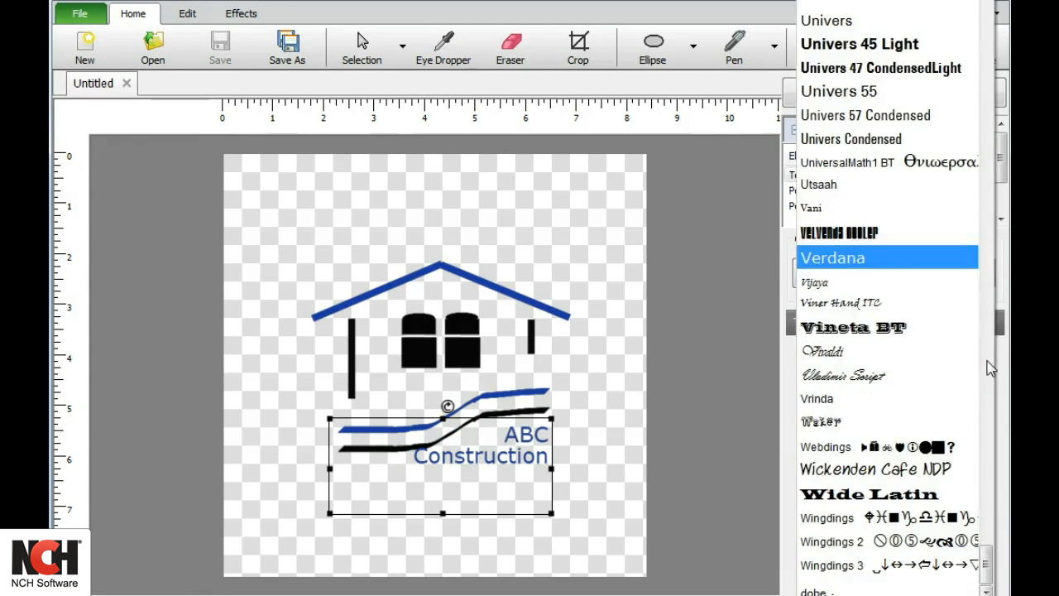
left_click(832, 258)
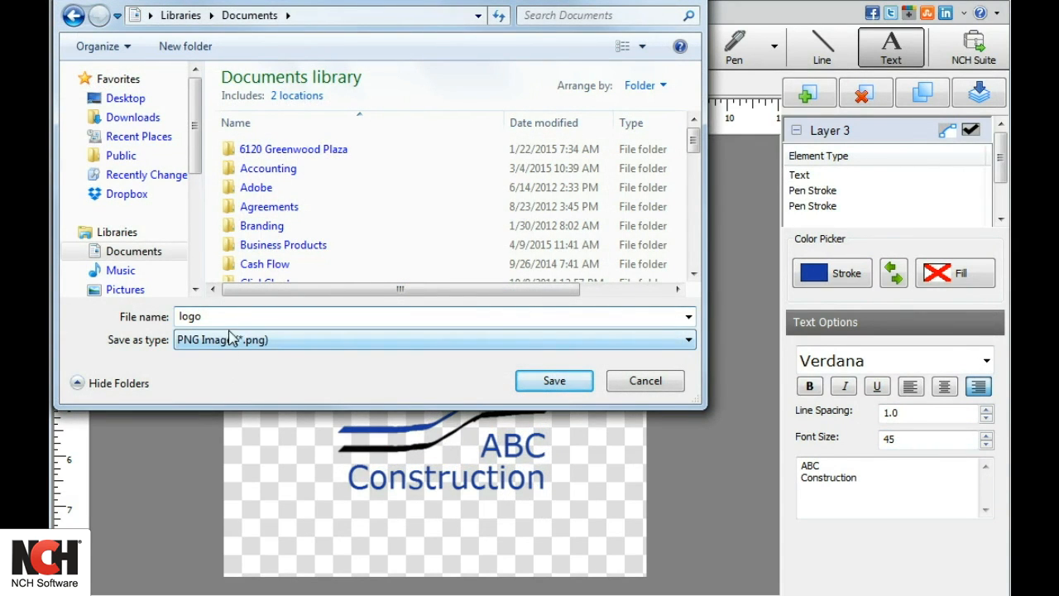
Save the drawing as a DrawPad Project File (*.drp) named logo
left_click(433, 339)
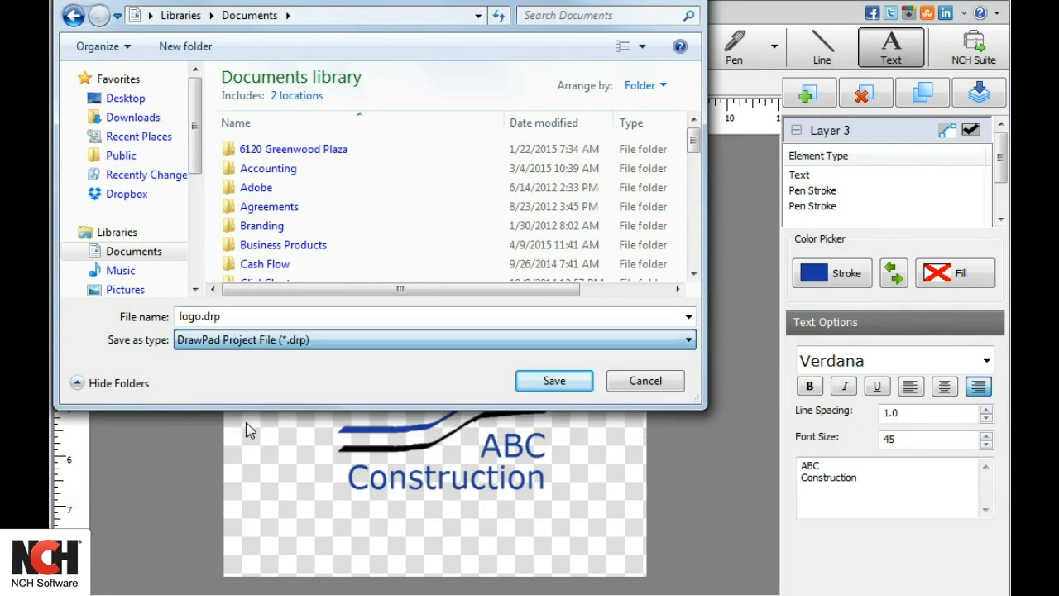
left_click(552, 381)
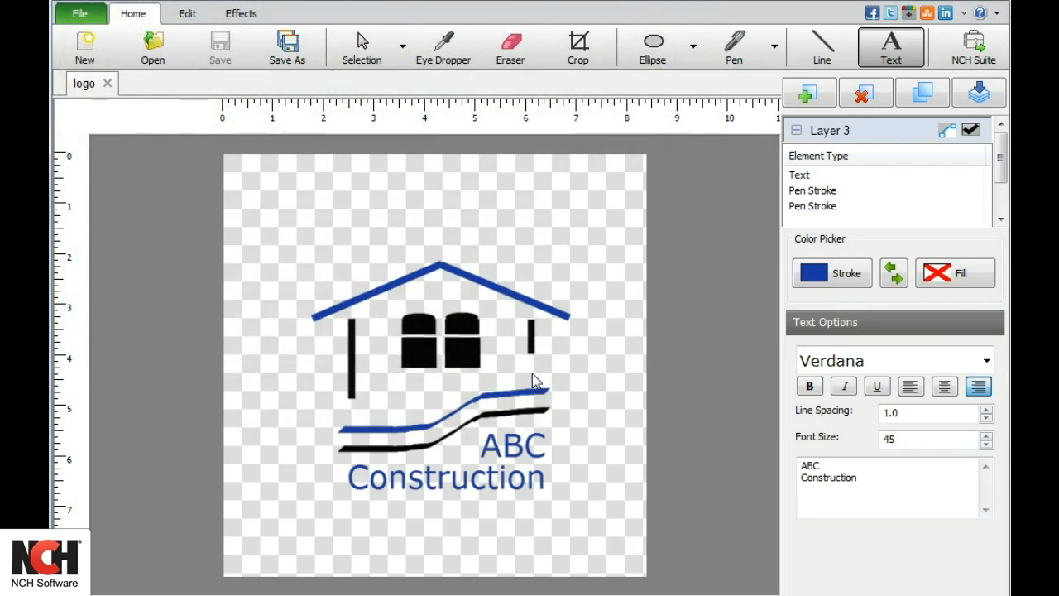
Resize the image to 1000 pixels wide, scaling the whole logo
left_click(187, 13)
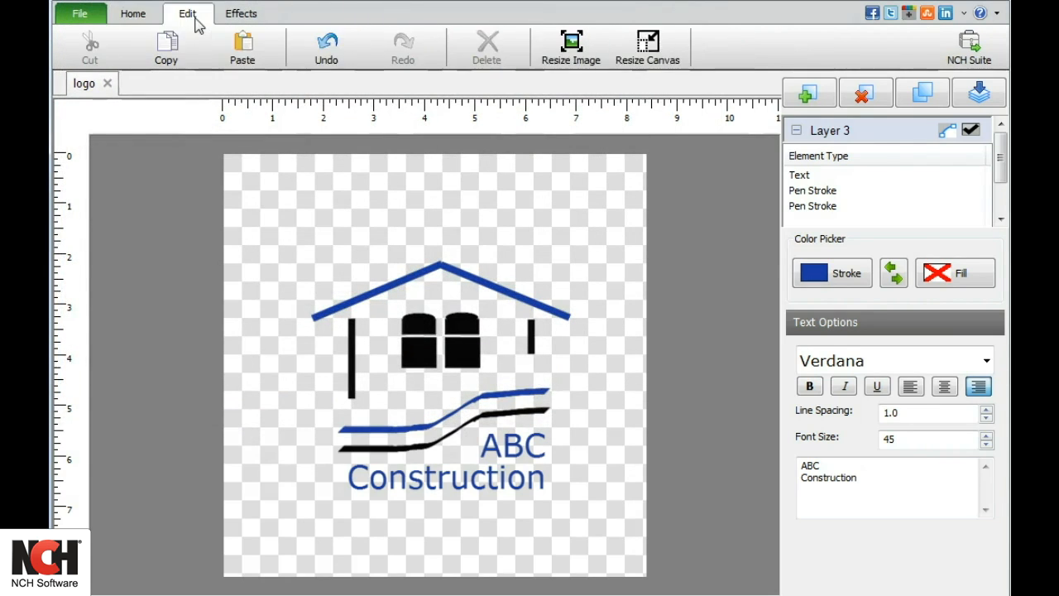
mouse_move(571, 47)
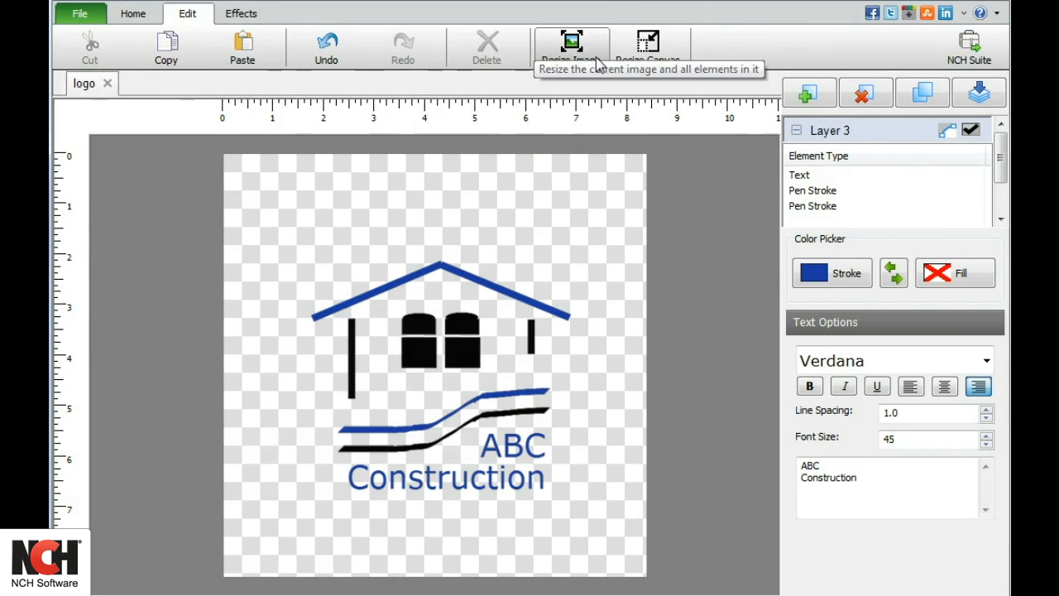
left_click(571, 46)
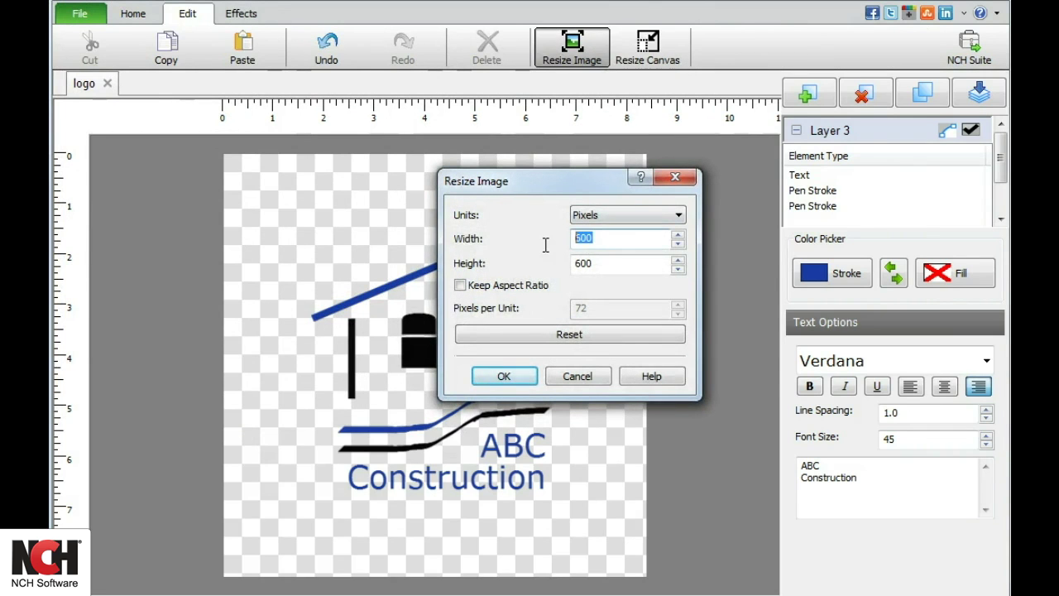
type("1000")
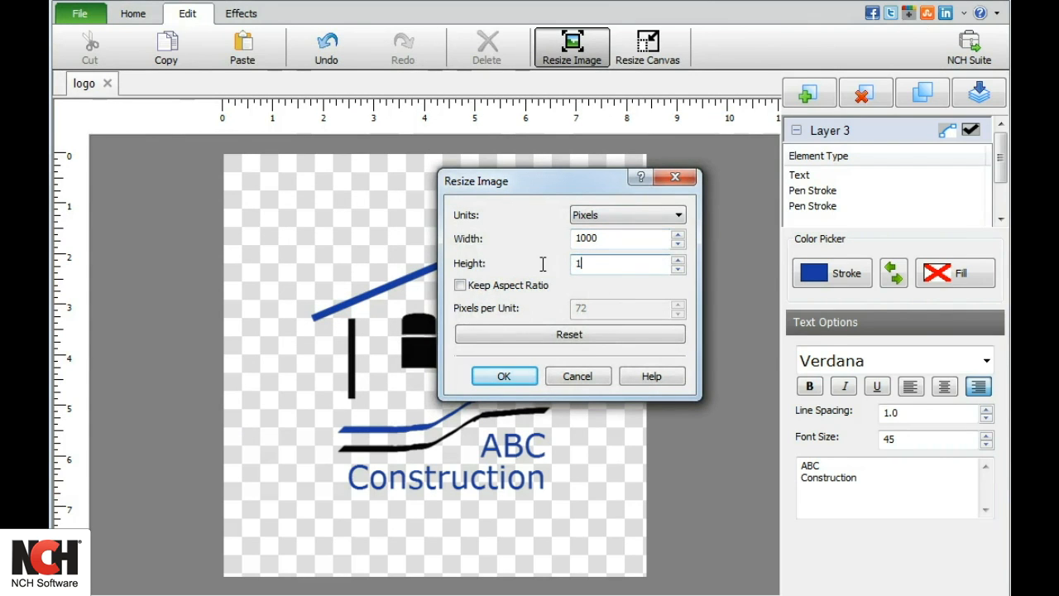
left_click(503, 376)
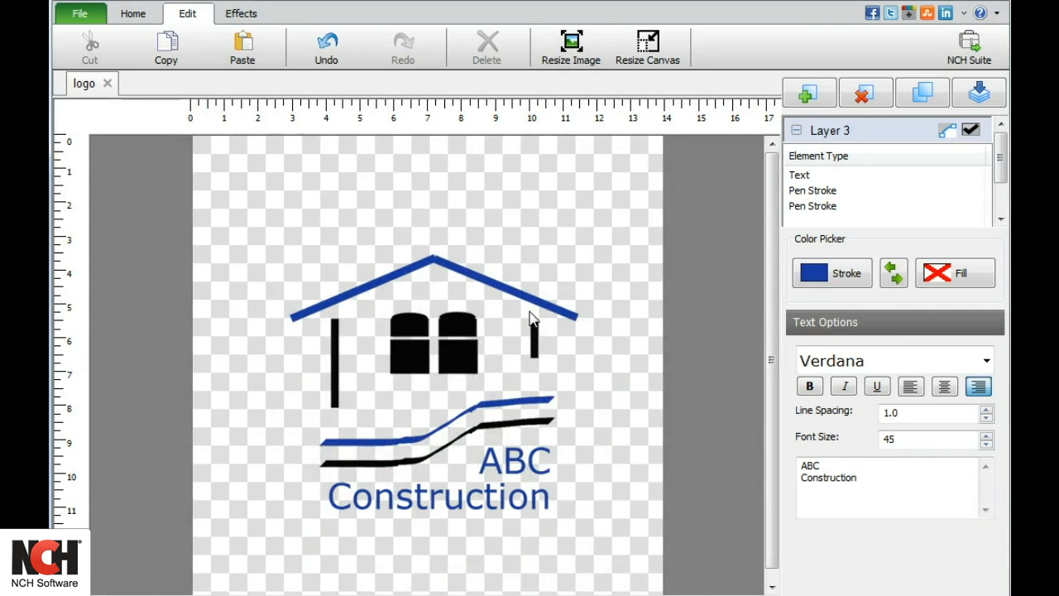
left_click(79, 13)
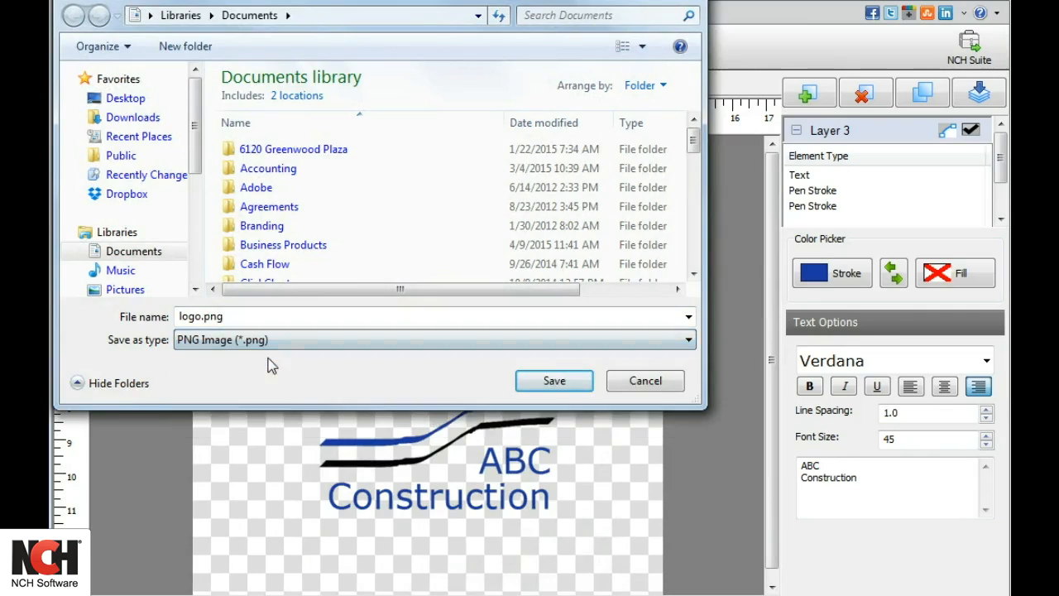
Save the resized logo as a PNG image named logo.png
left_click(552, 381)
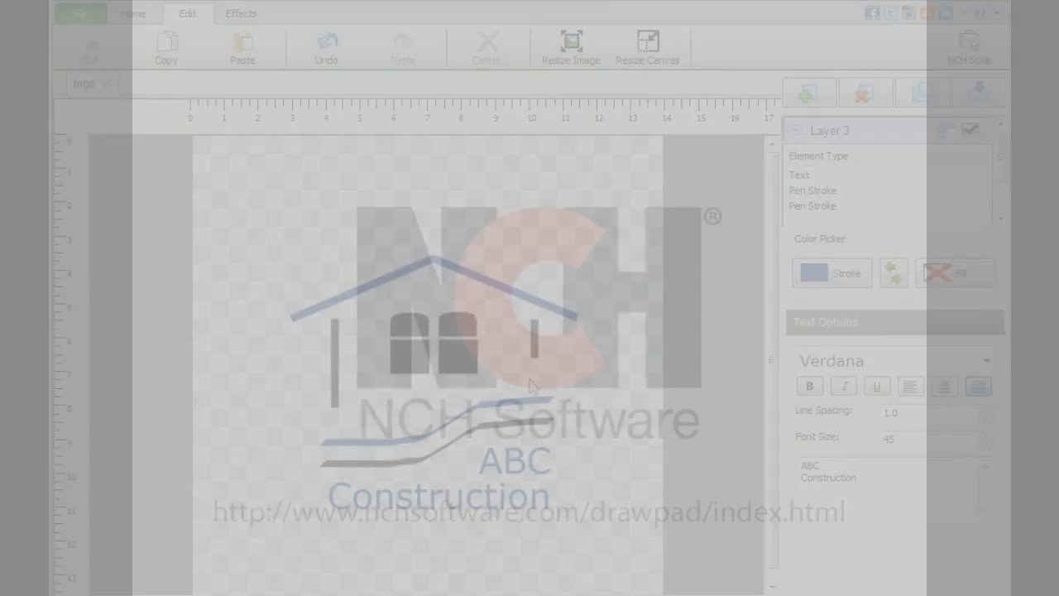